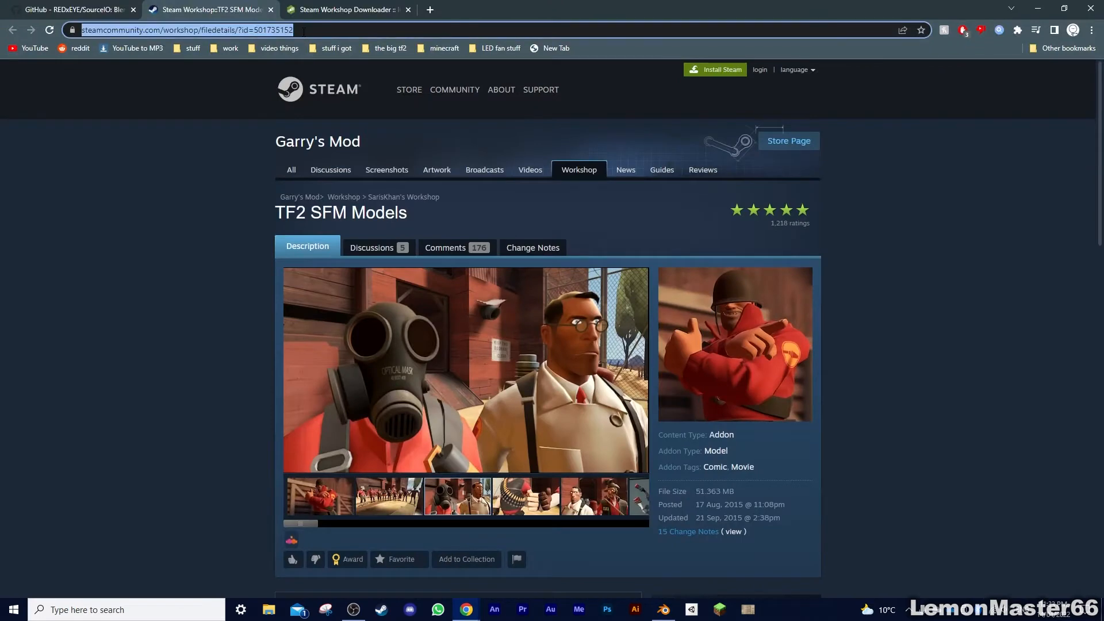
Import the TF2 Scout Source model (.mdl), then select and zoom into his head mesh.
{"action": "left_click", "coordinate": [345, 10]}
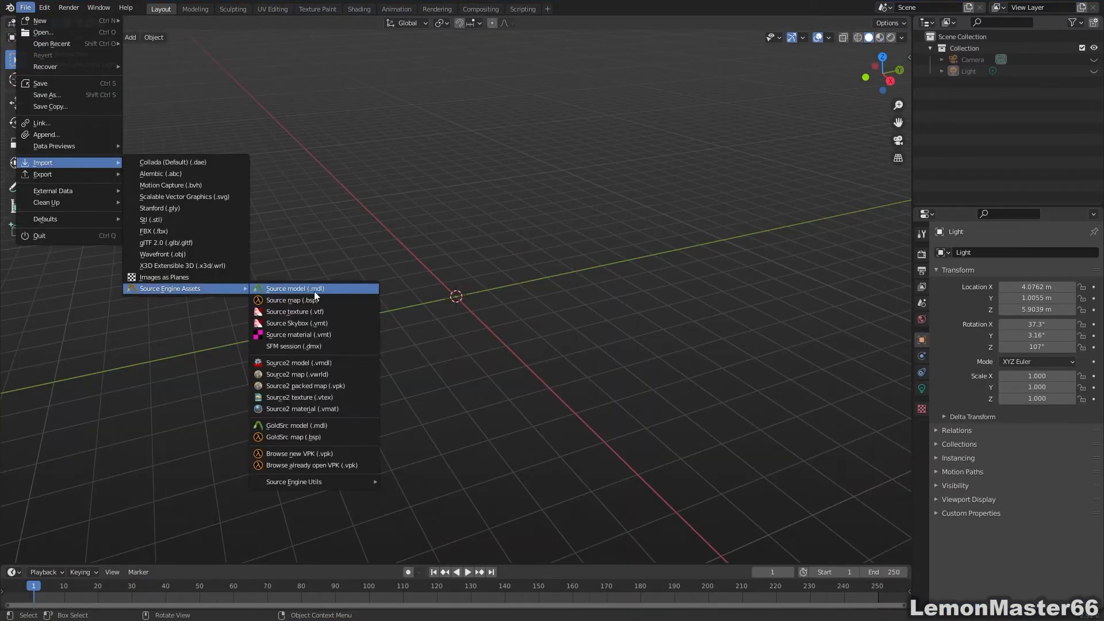
{"action": "left_click", "coordinate": [294, 288]}
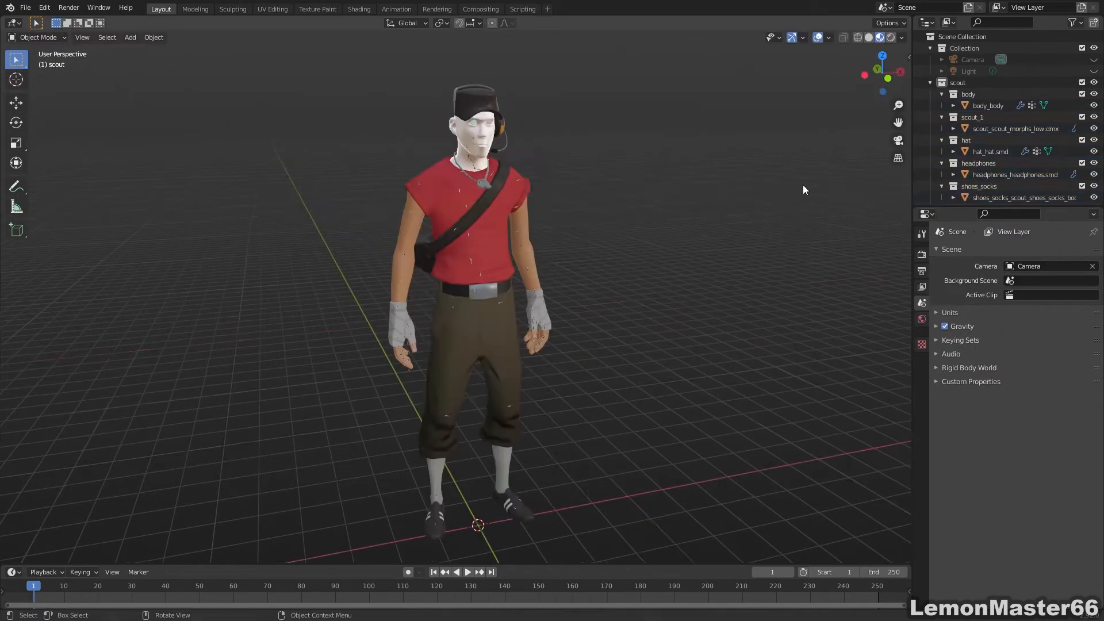
{"action": "left_click", "coordinate": [1014, 128]}
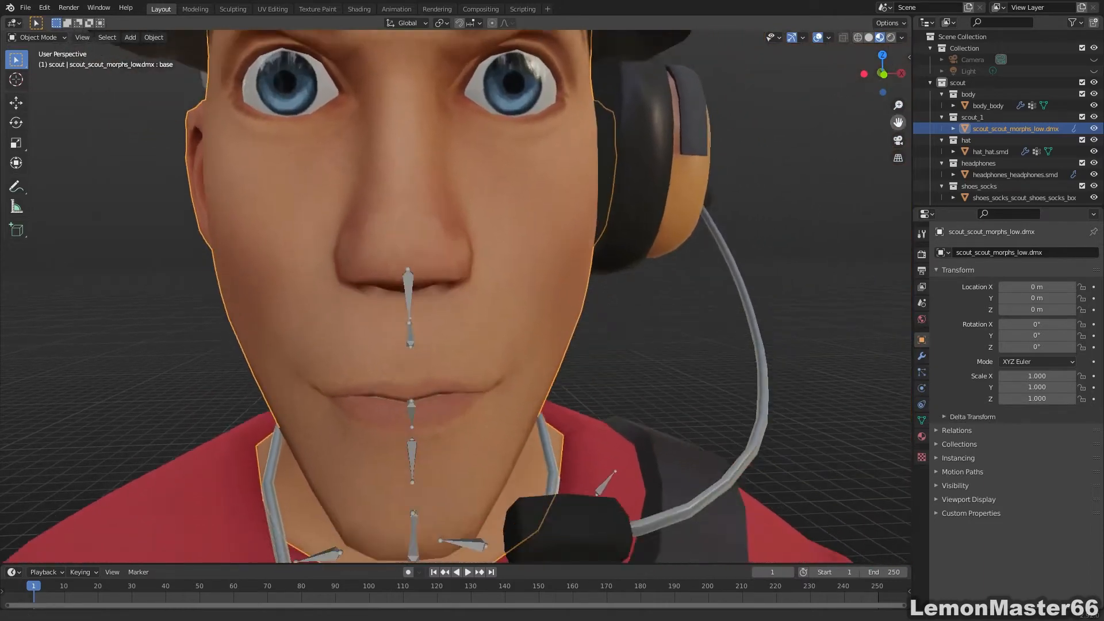
{"action": "scroll", "scroll_direction": "down", "scroll_amount": 3}
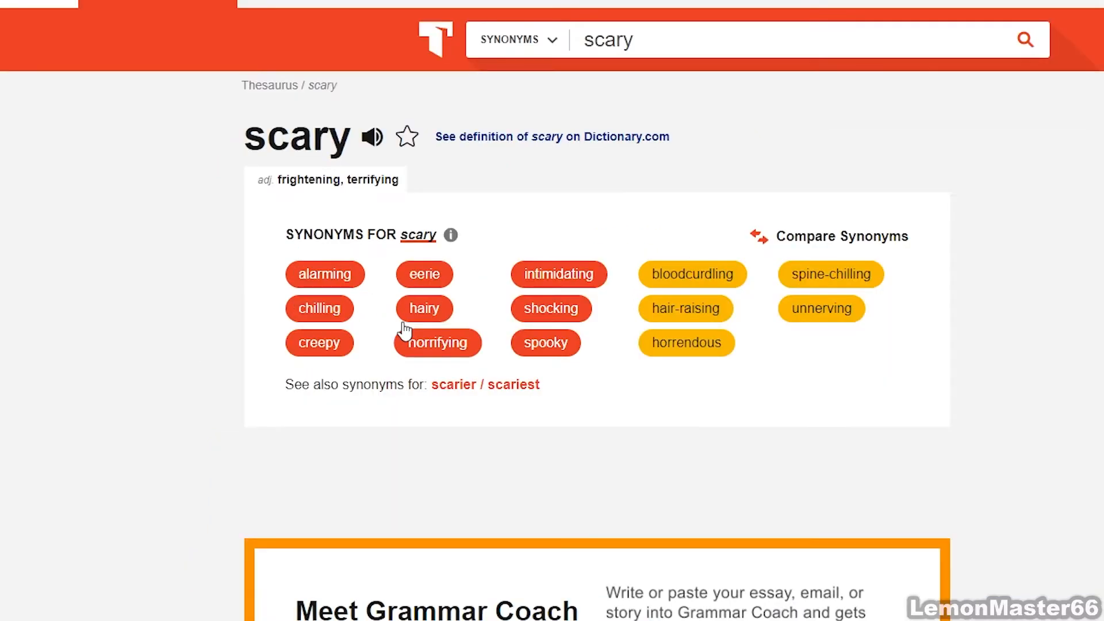
Switch to the browser showing Thesaurus.com synonyms for 'scary'.
{"action": "key", "text": "alt+tab"}
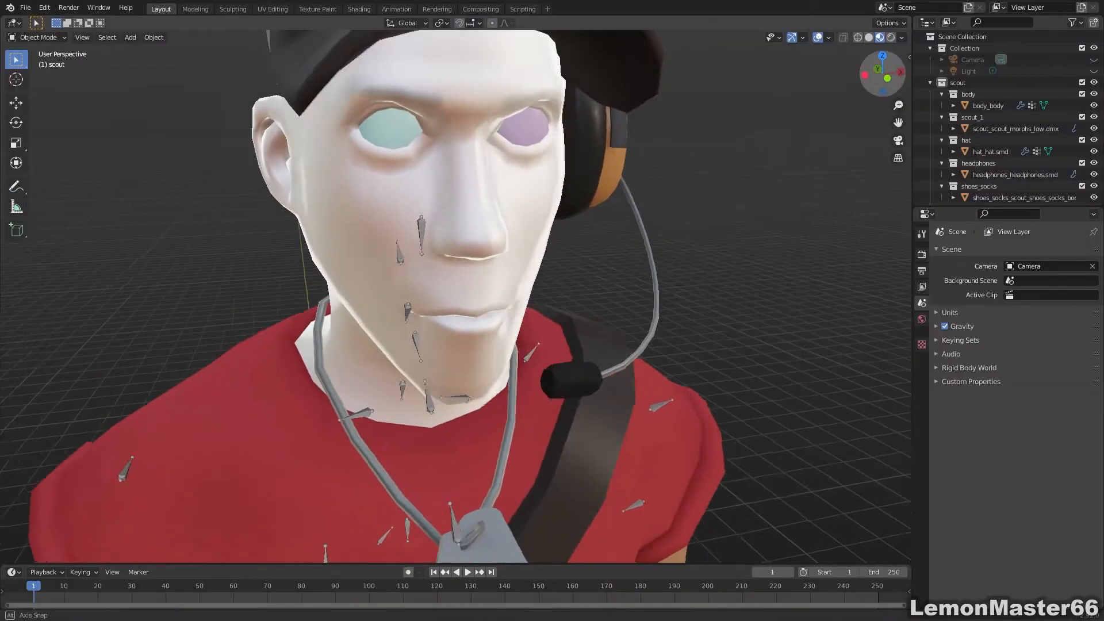
In the Shading workspace, enable Use Nodes on the eyeball_r material.
{"action": "left_click", "coordinate": [358, 9]}
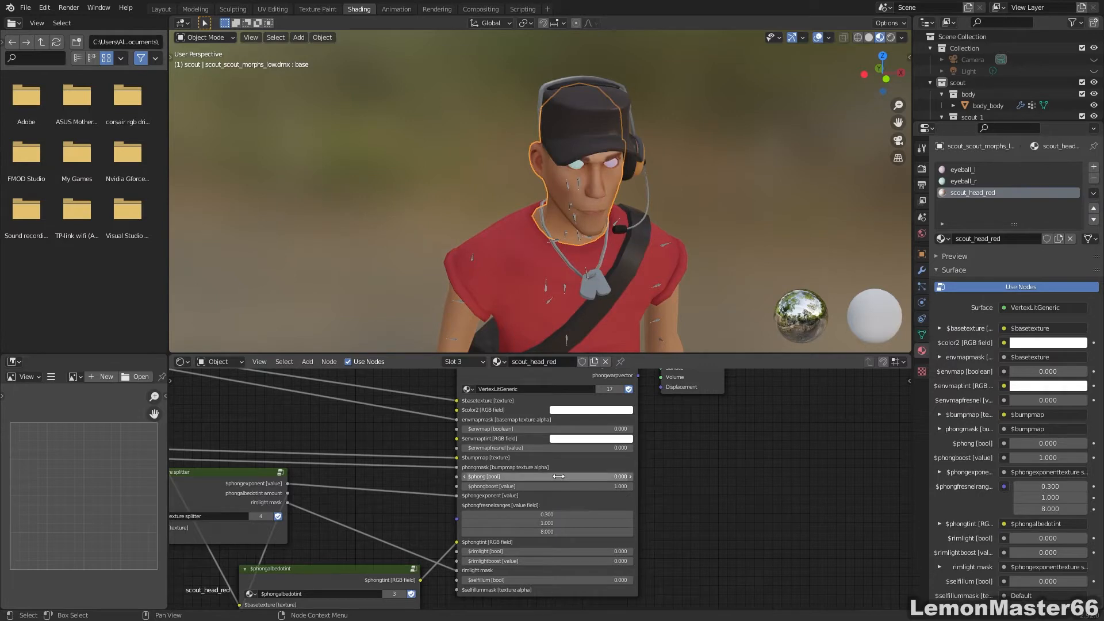
{"action": "left_click", "coordinate": [962, 181]}
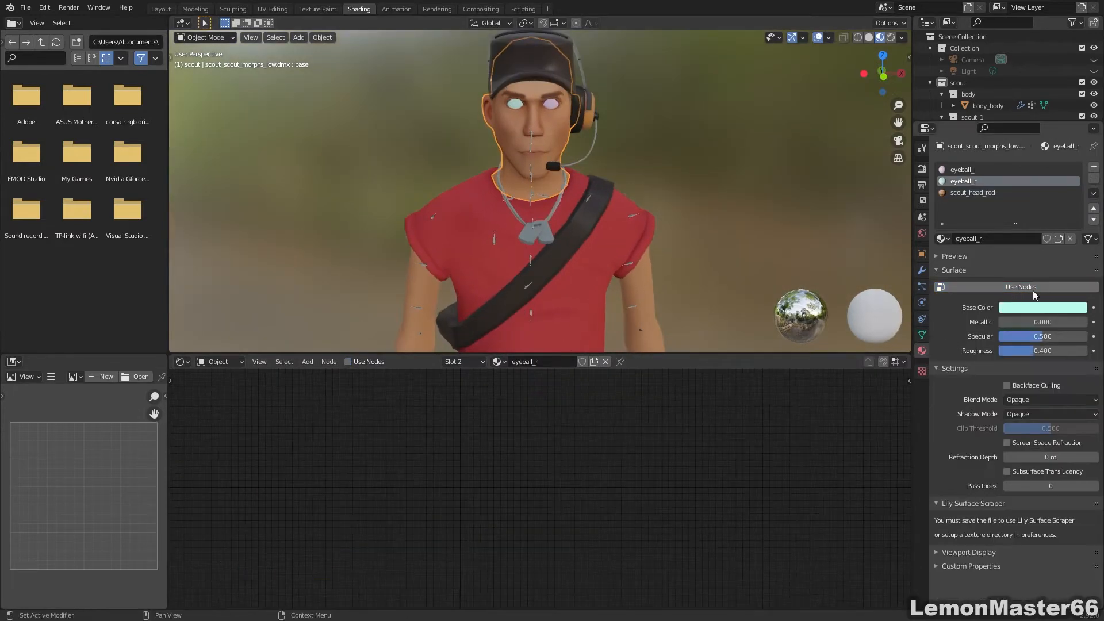
{"action": "left_click", "coordinate": [1019, 286]}
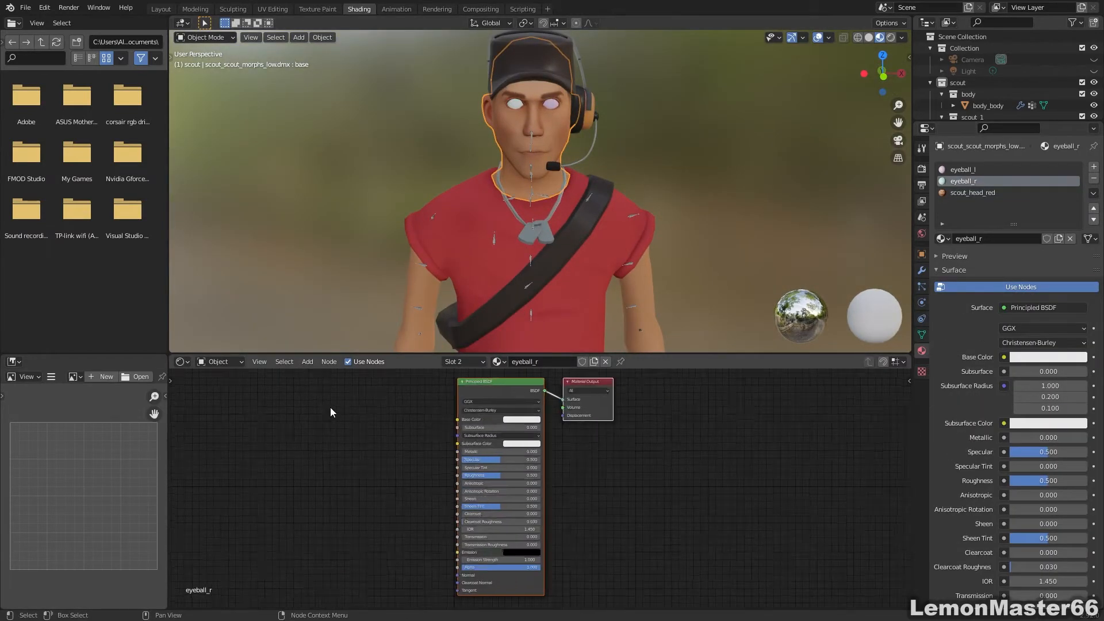
Start a Source texture (.vtf) import and browse into the models folder toward player/shared.
{"action": "left_click", "coordinate": [26, 7]}
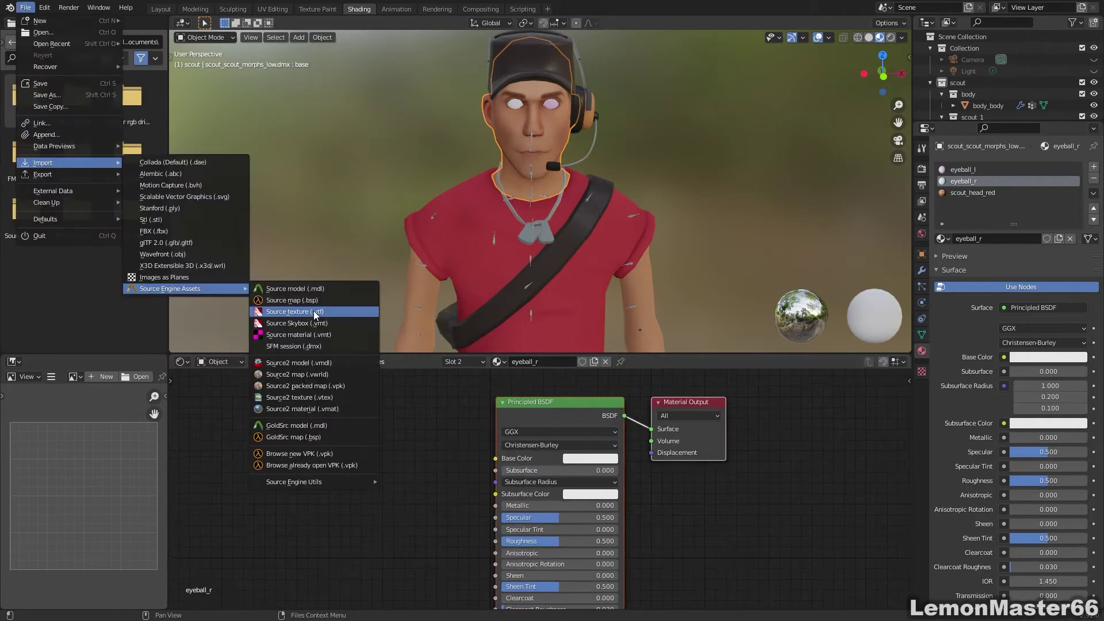
{"action": "left_click", "coordinate": [294, 311]}
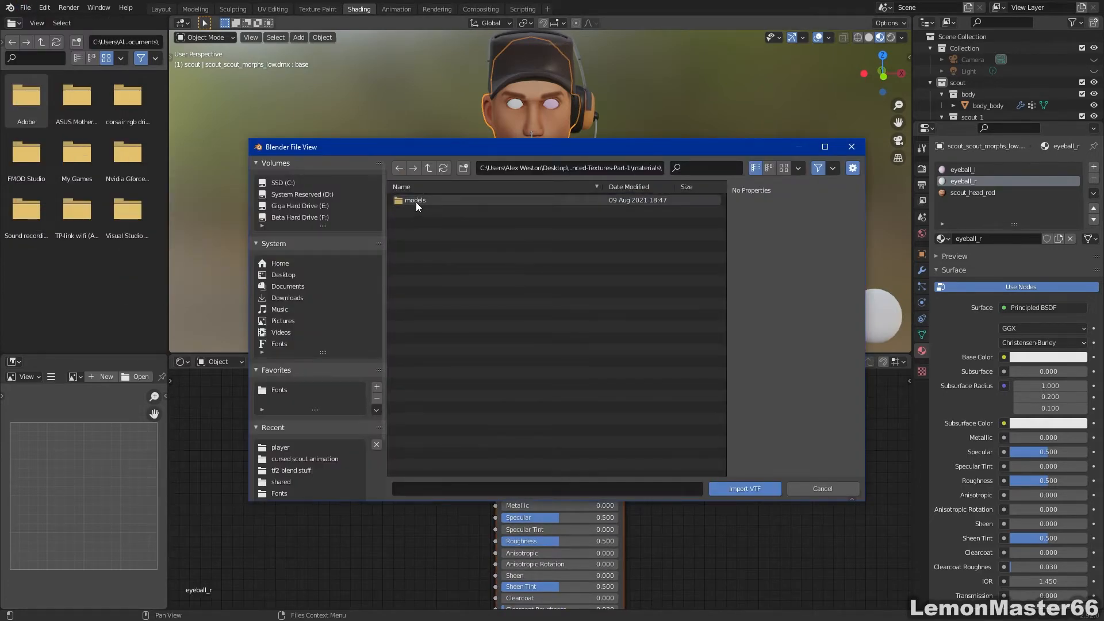
{"action": "double_click", "coordinate": [413, 200]}
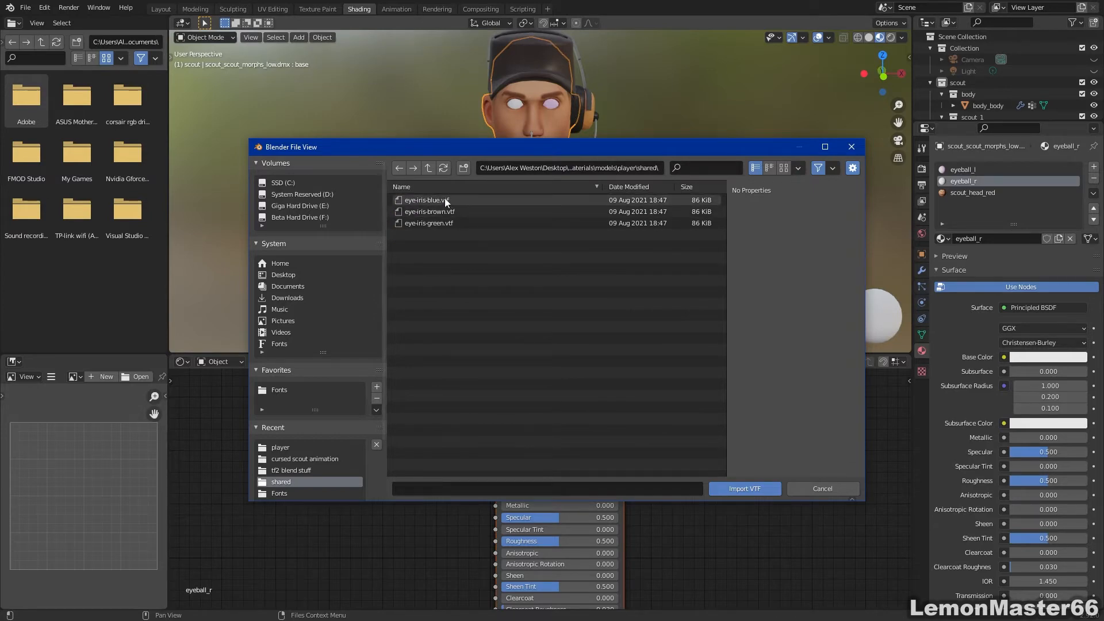
{"action": "mouse_move", "coordinate": [445, 203]}
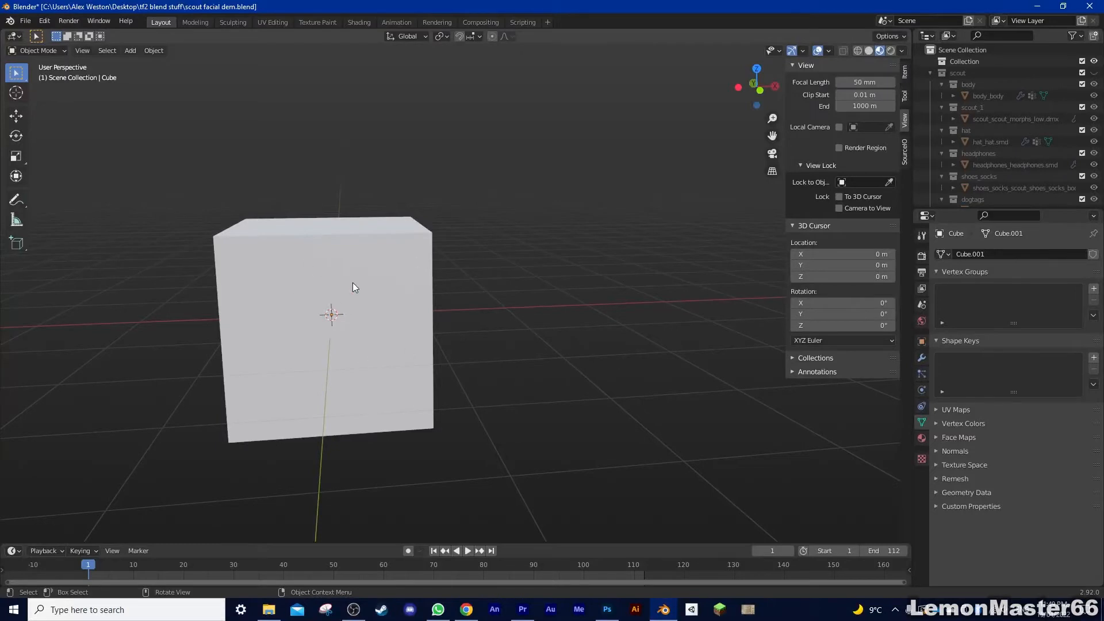
Add Basis and Key 1 shape keys to the cube and set Key 1's Range Max to 10.
{"action": "left_click", "coordinate": [354, 288]}
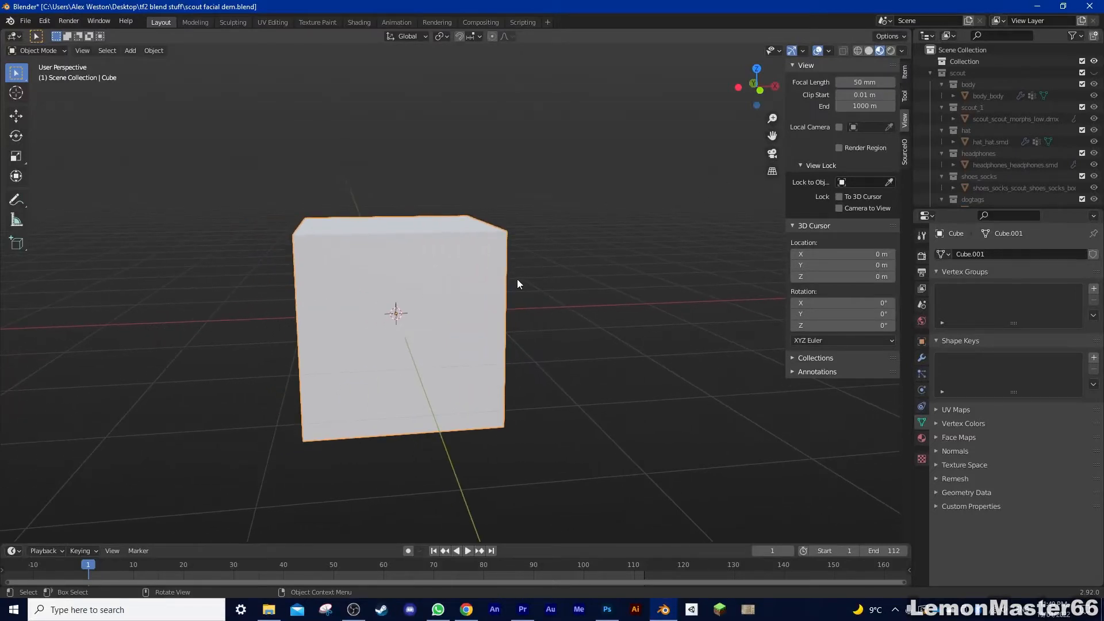
{"action": "left_click", "coordinate": [1092, 352]}
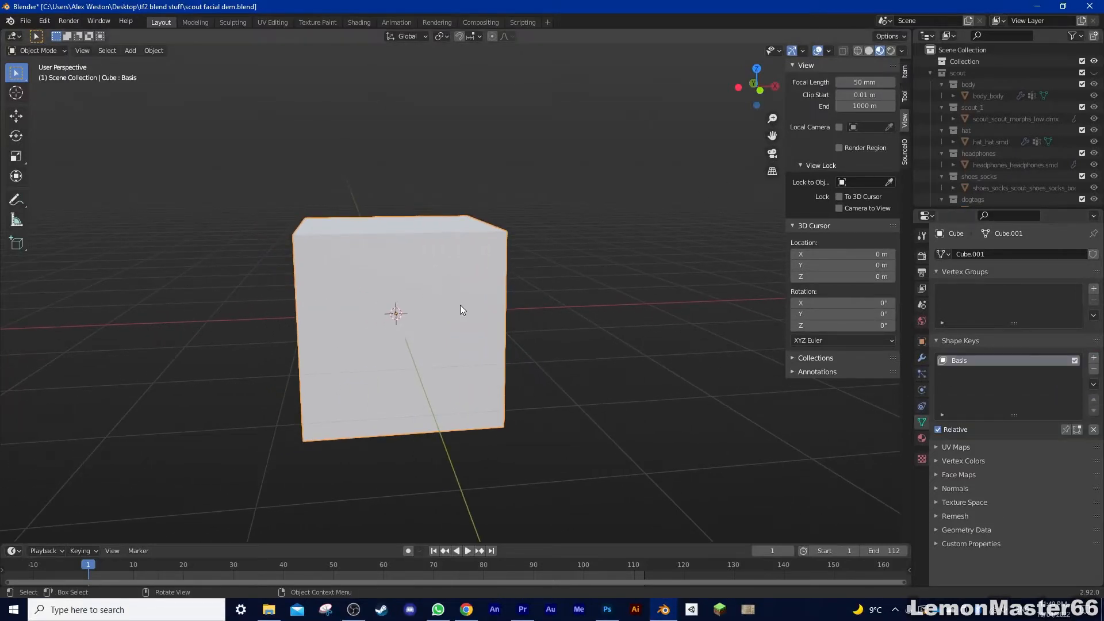
{"action": "left_click", "coordinate": [1093, 356]}
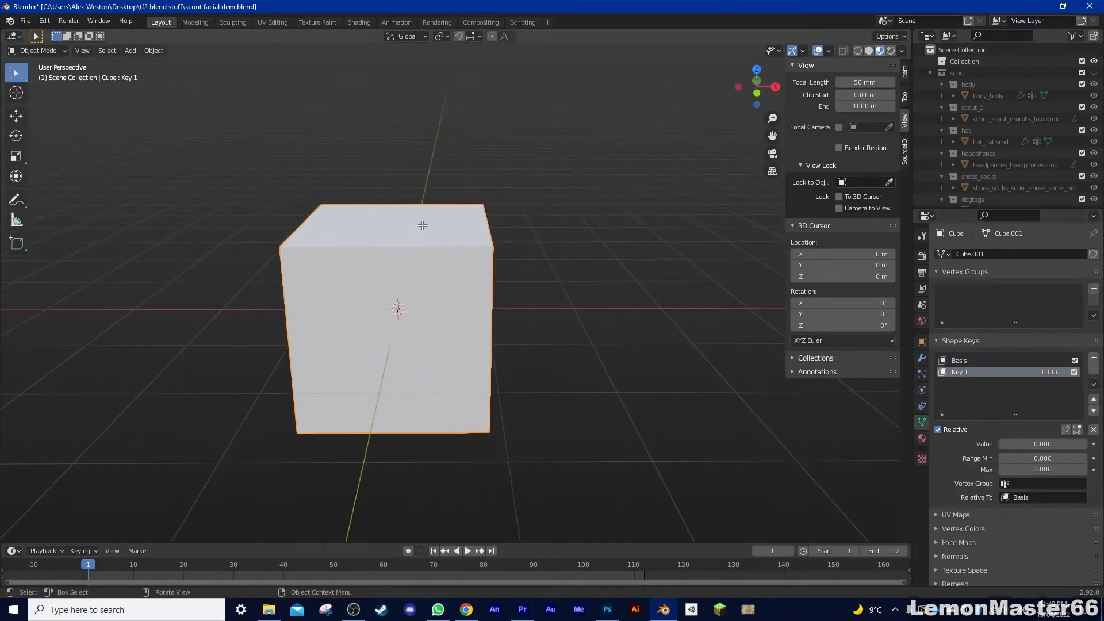
{"action": "key", "text": "g"}
{"action": "type", "text": "10.000"}
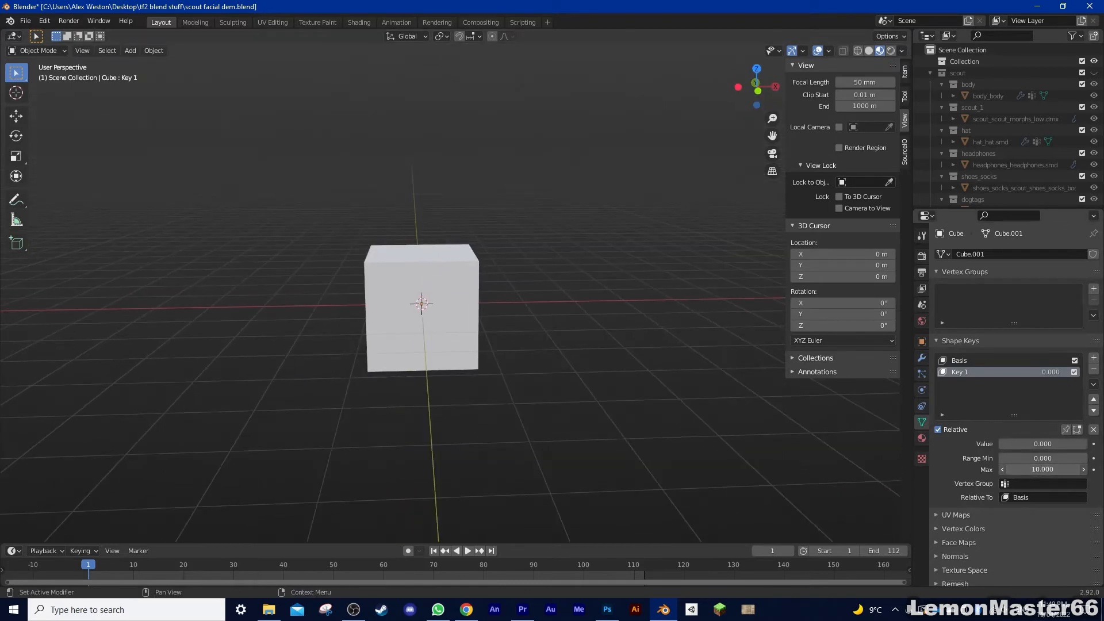
{"action": "left_click", "coordinate": [1015, 119]}
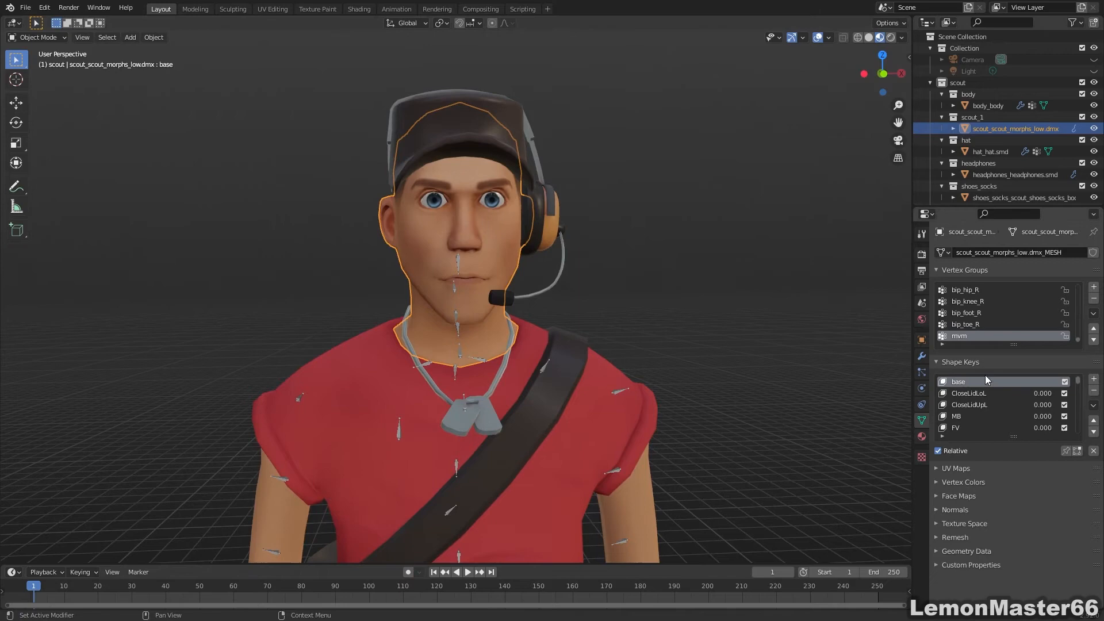
Keyframe happyBig at 1.0 on frame 20 and 2.5 on frame 40.
{"action": "scroll", "scroll_direction": "down", "scroll_amount": 3}
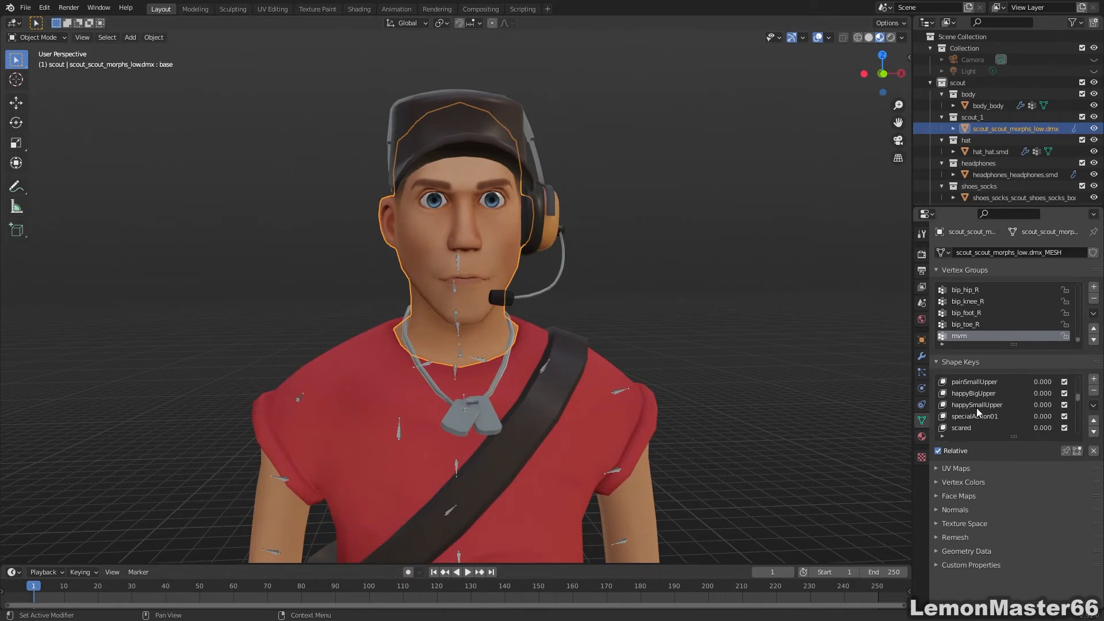
{"action": "scroll", "scroll_direction": "down", "scroll_amount": 3}
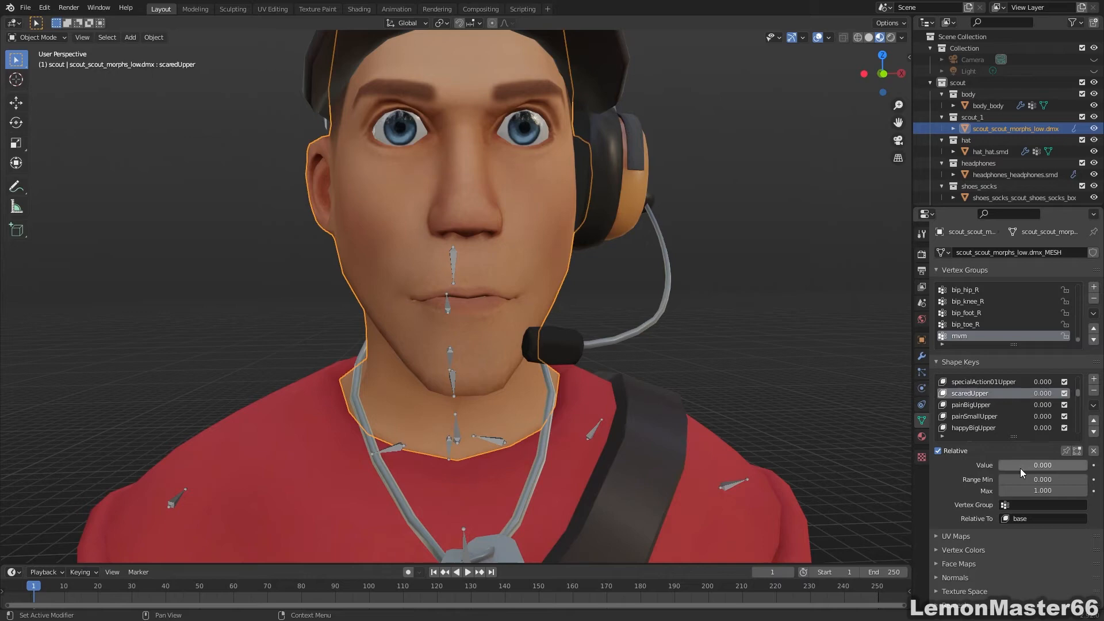
{"action": "scroll", "scroll_direction": "down", "scroll_amount": 3}
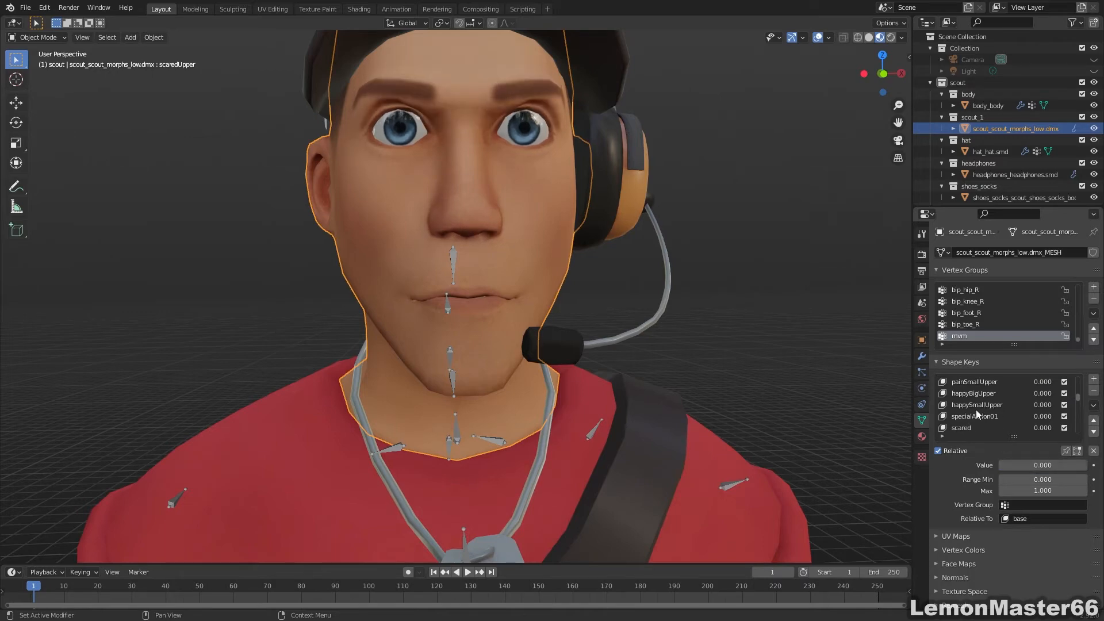
{"action": "left_click", "coordinate": [98, 585]}
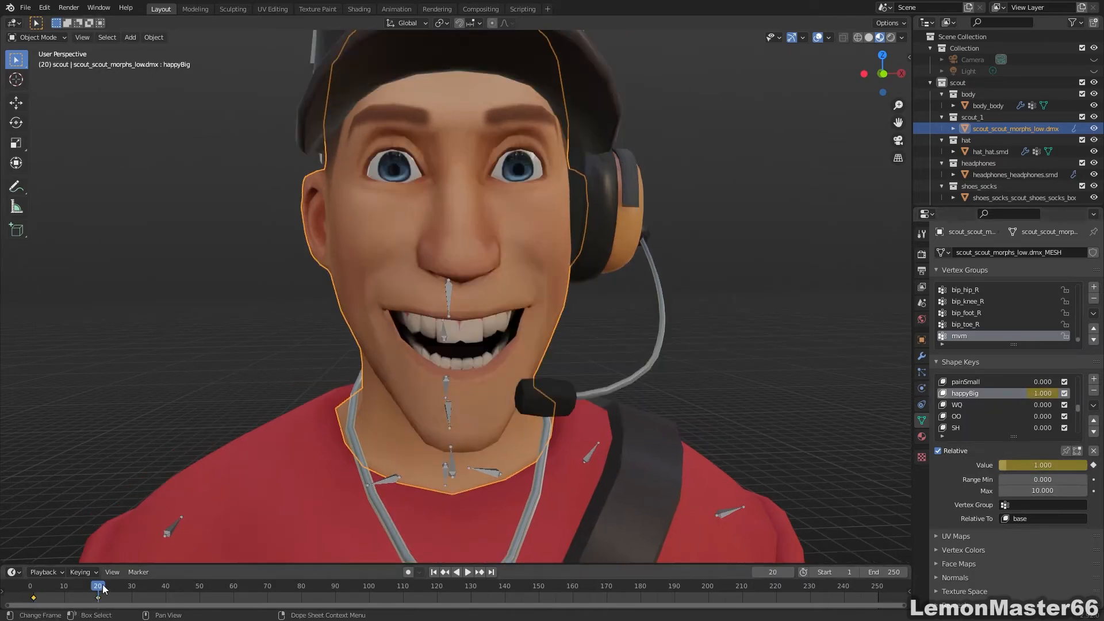
{"action": "left_click", "coordinate": [167, 585]}
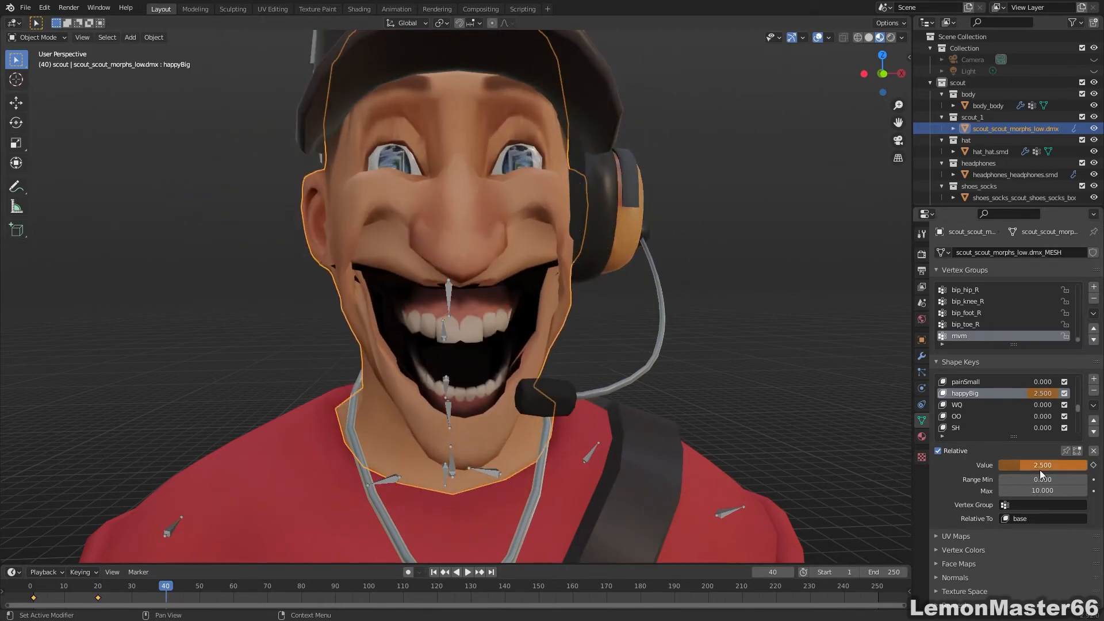
{"action": "left_click", "coordinate": [466, 572]}
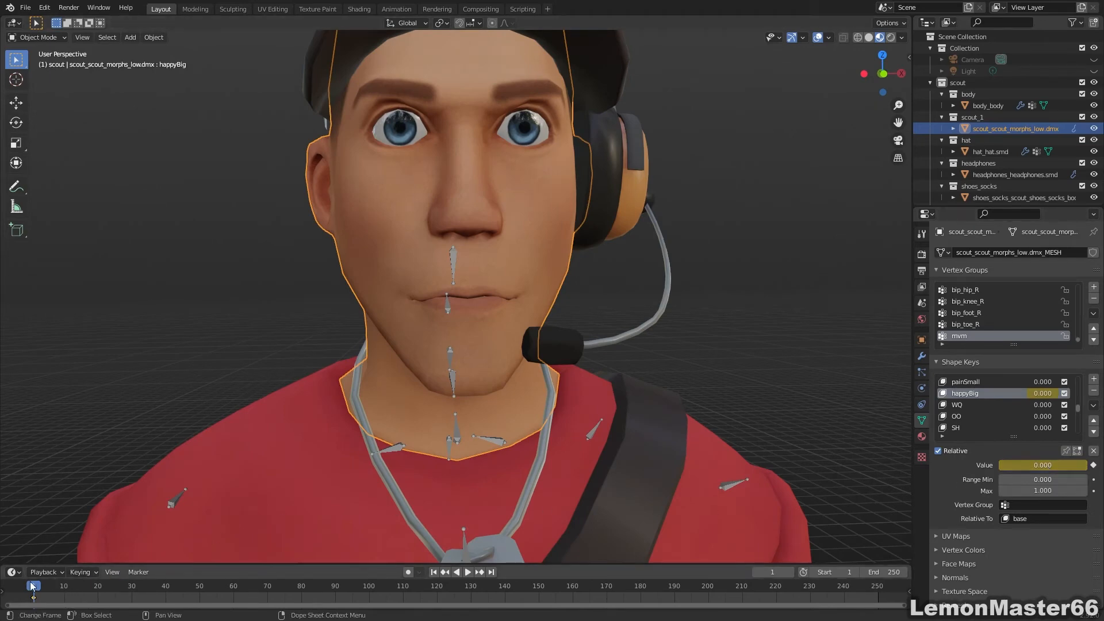
Keyframe OO, ER and other mouth shape keys over frames 0–20, then move the eye vertices.
{"action": "left_click", "coordinate": [87, 585]}
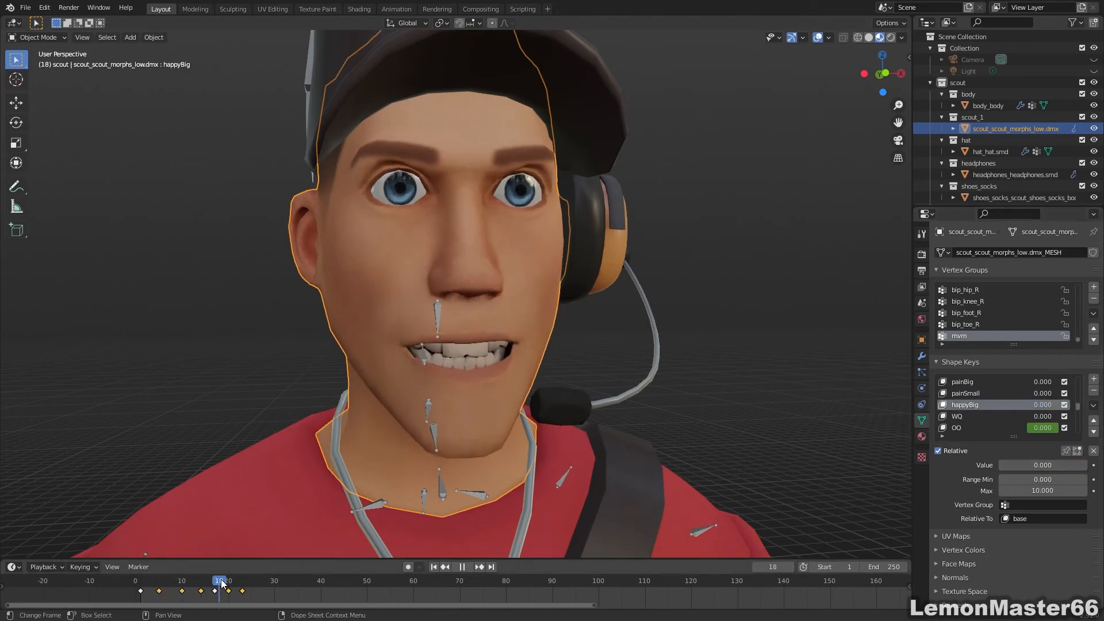
{"action": "left_click", "coordinate": [461, 567]}
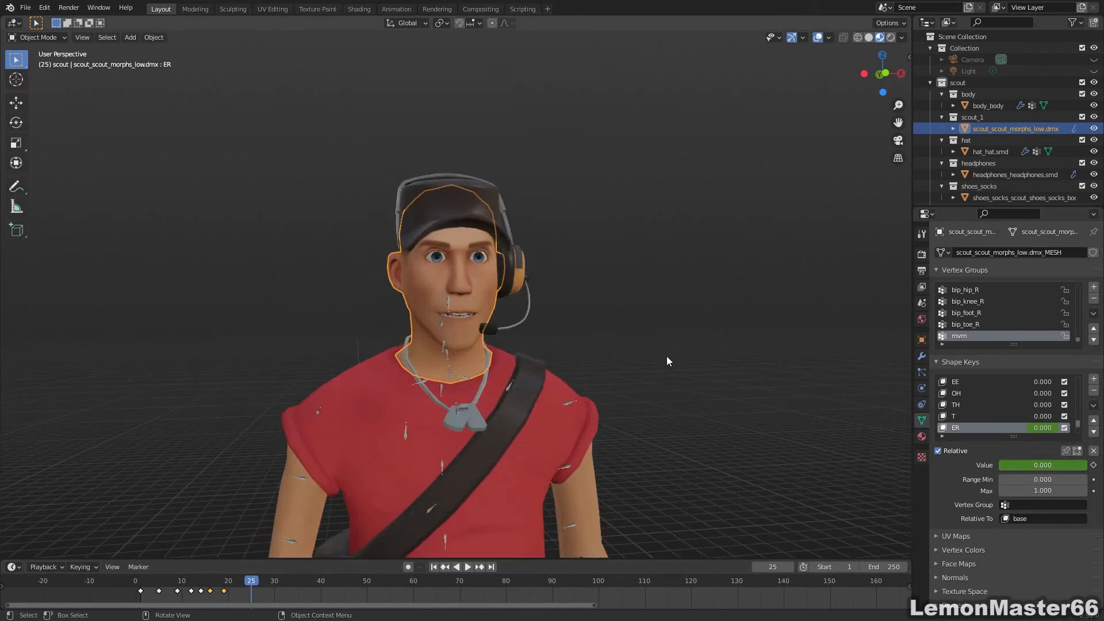
{"action": "left_click", "coordinate": [434, 565]}
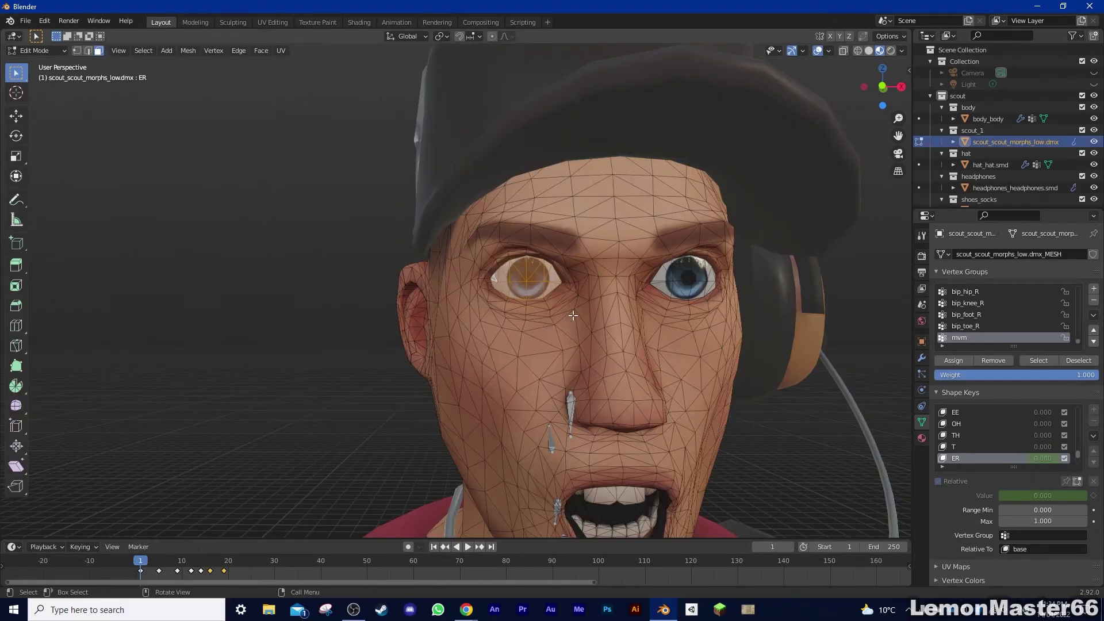
{"action": "key", "text": "g"}
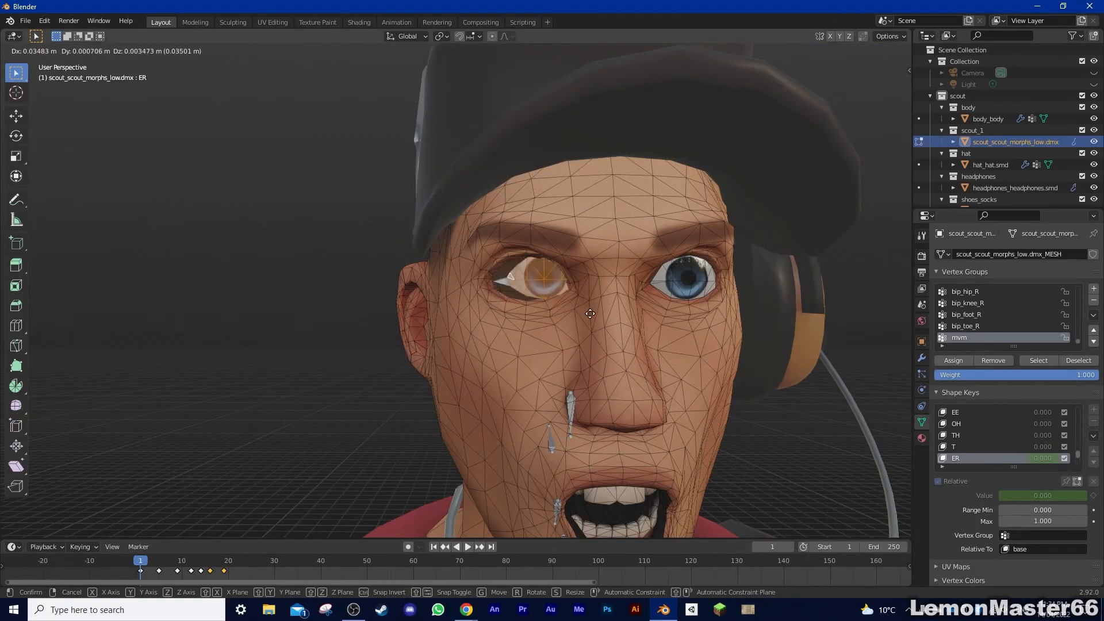
{"action": "left_click", "coordinate": [358, 22]}
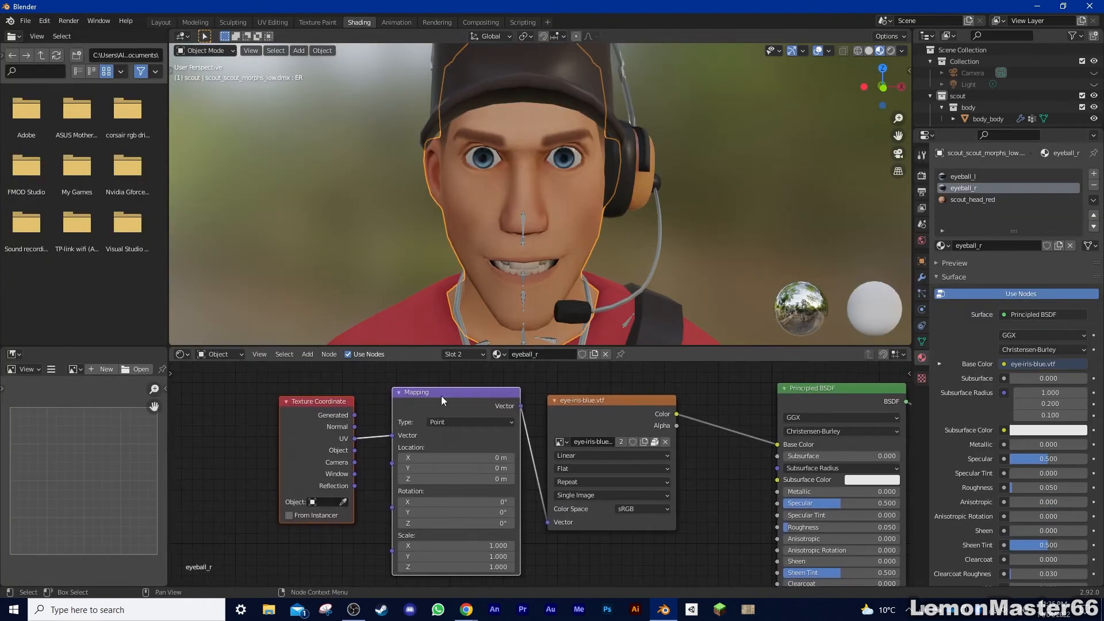
Keyframe sideways Mapping Location X offsets for eyeball_r and eyeball_l, then play back in Layout.
{"action": "left_click", "coordinate": [316, 401]}
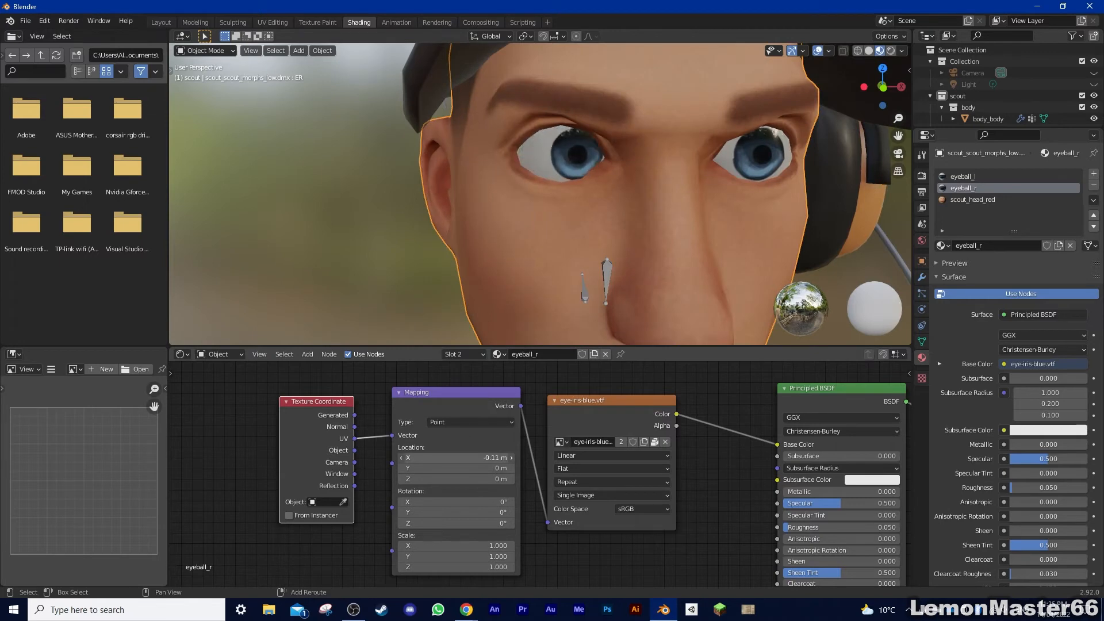
{"action": "left_click", "coordinate": [964, 175]}
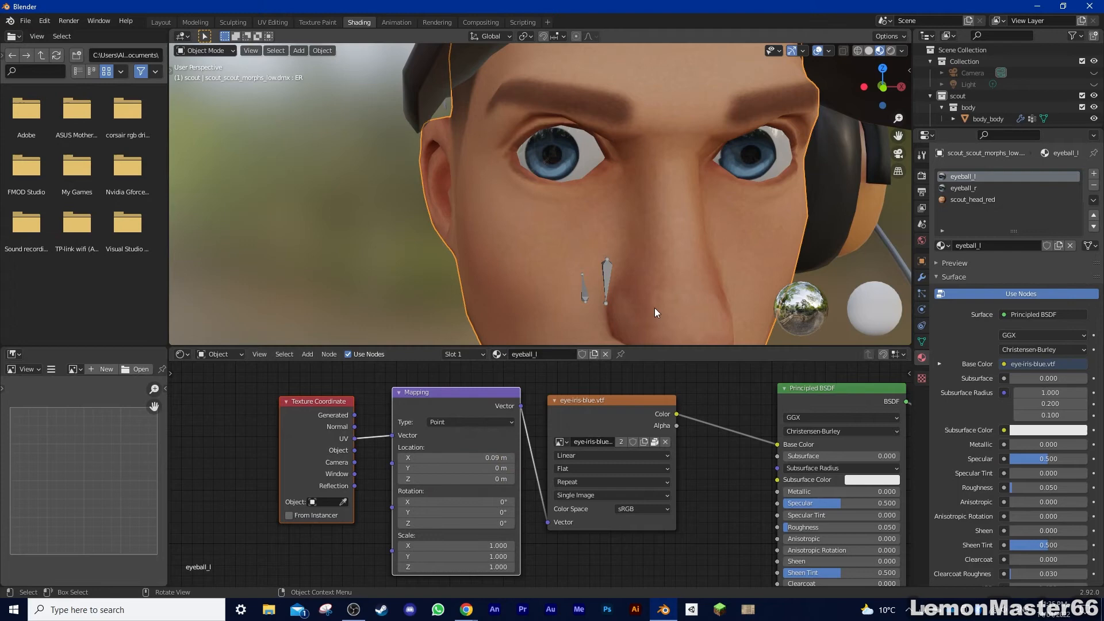
{"action": "left_click", "coordinate": [12, 353]}
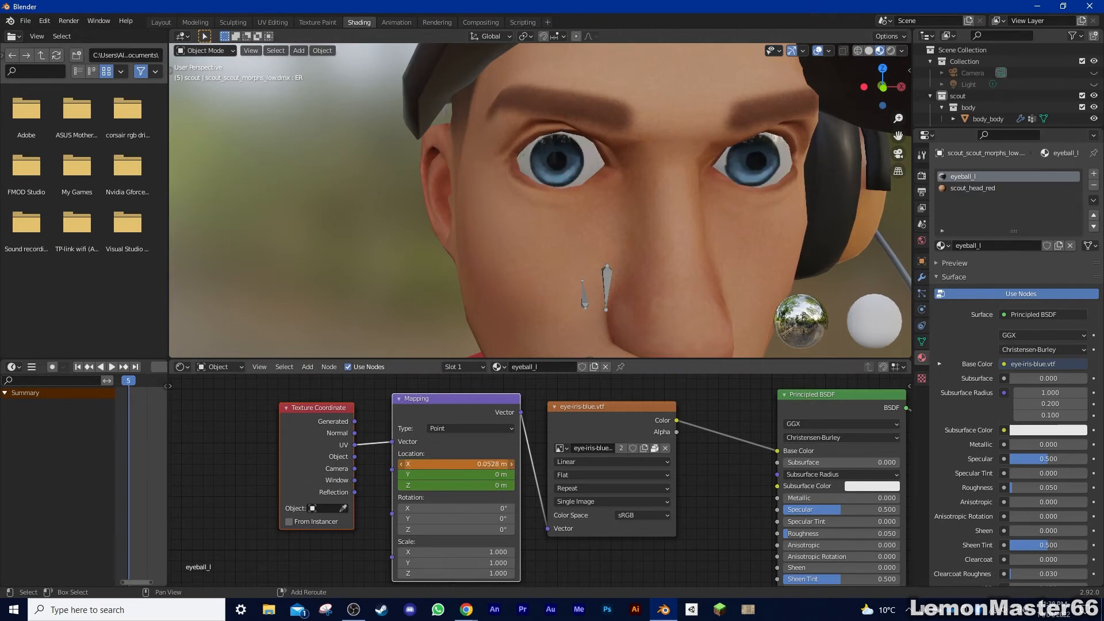
{"action": "left_click", "coordinate": [160, 22]}
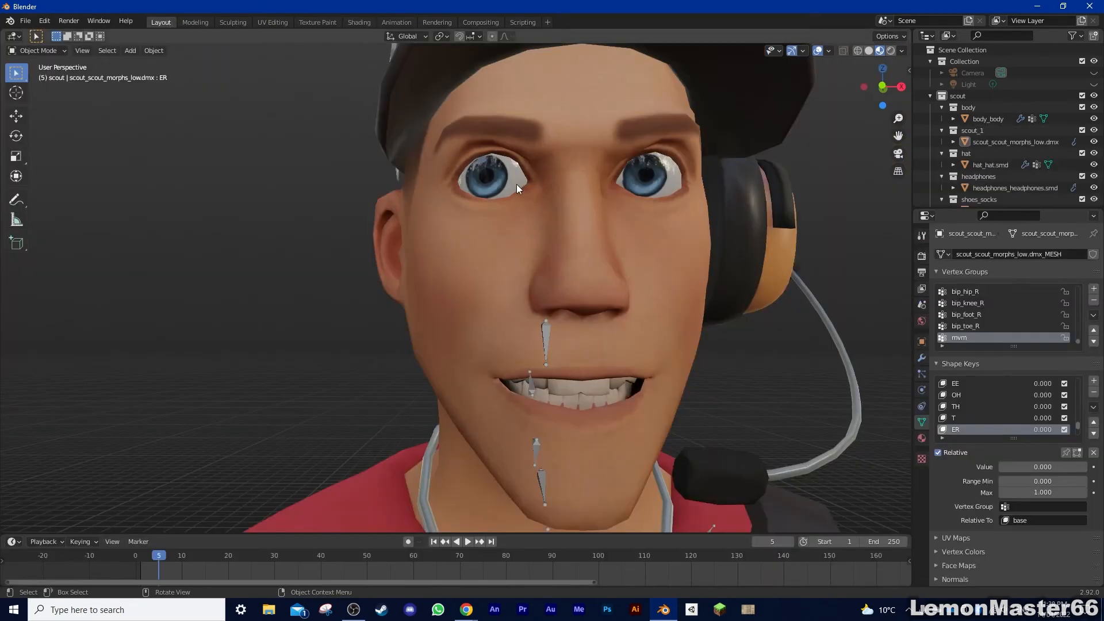
{"action": "left_click", "coordinate": [467, 541]}
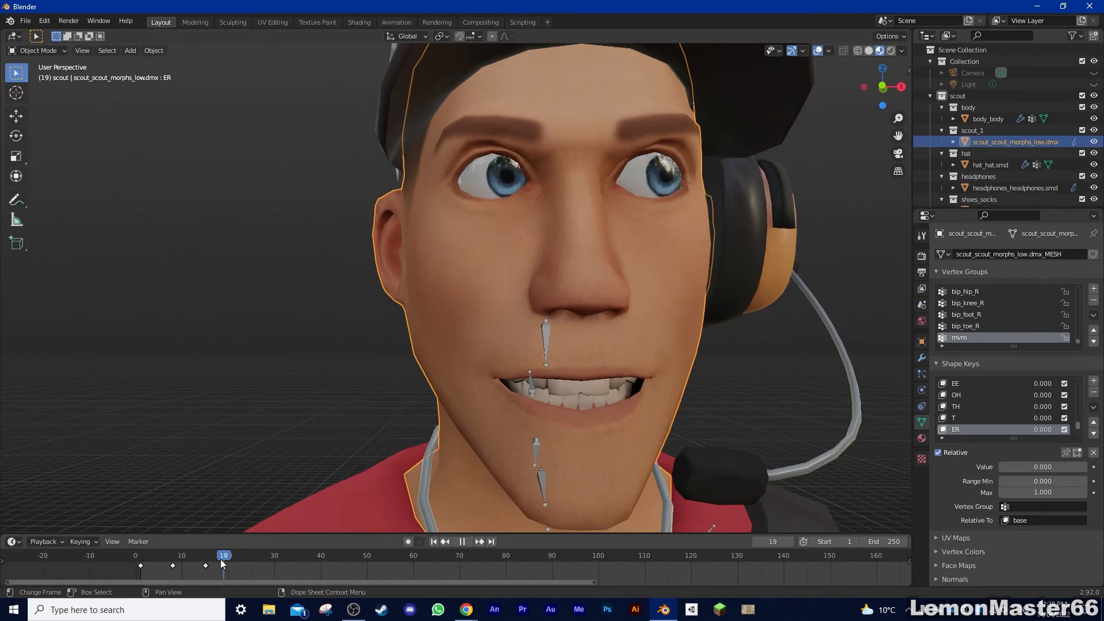
{"action": "left_click", "coordinate": [181, 554]}
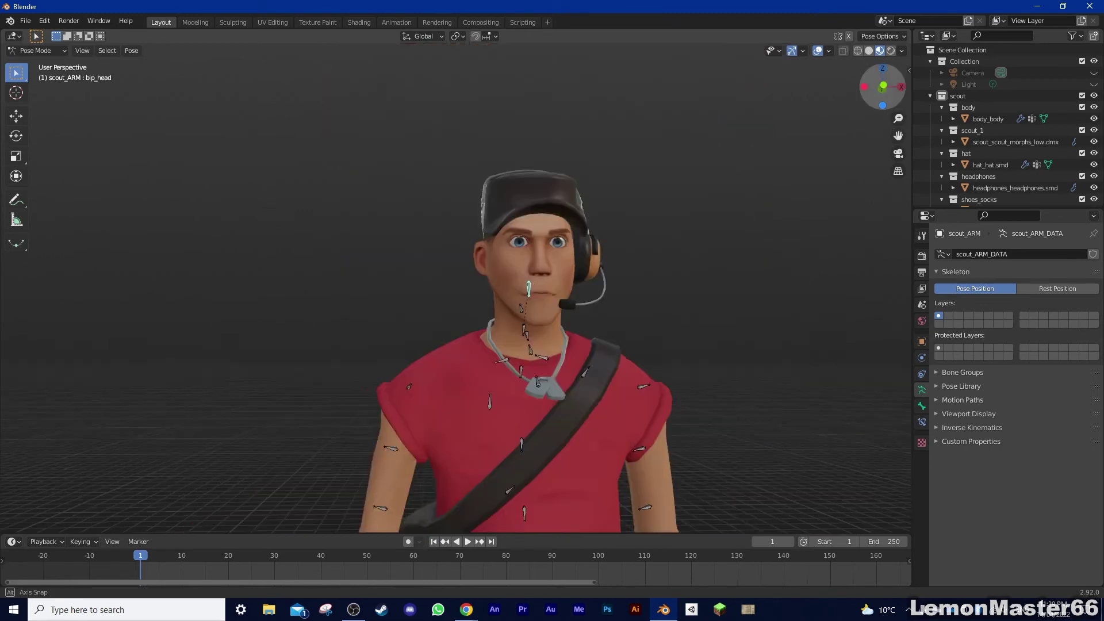
Rotate and keyframe bip_head at frame 10, then key bip_neck at frame 20.
{"action": "key", "text": "i"}
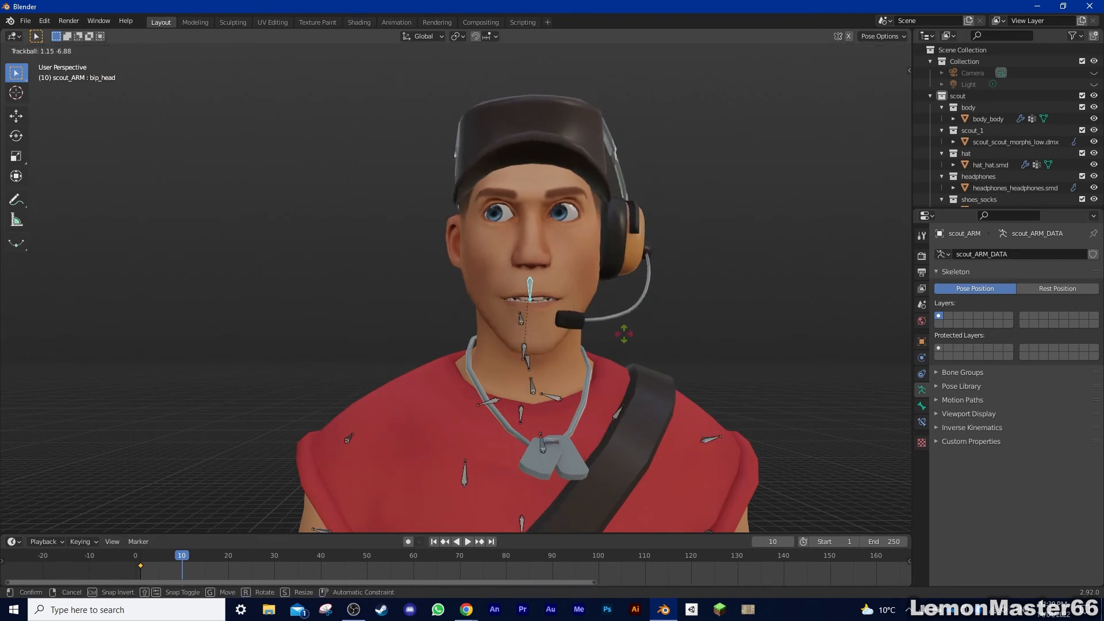
{"action": "left_click", "coordinate": [228, 555]}
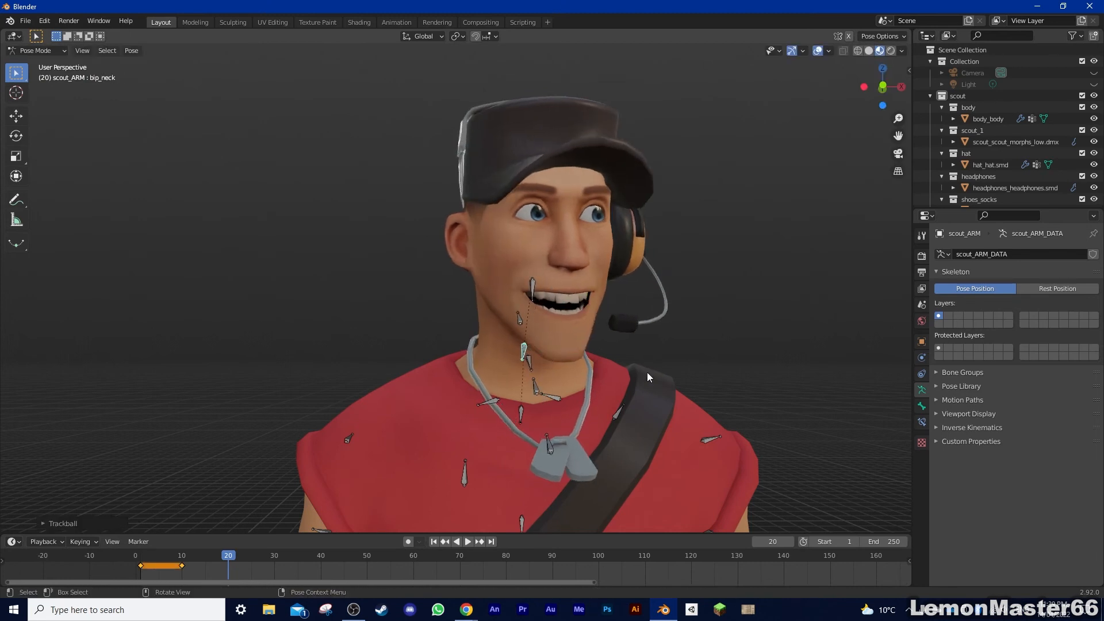
{"action": "left_click", "coordinate": [468, 542]}
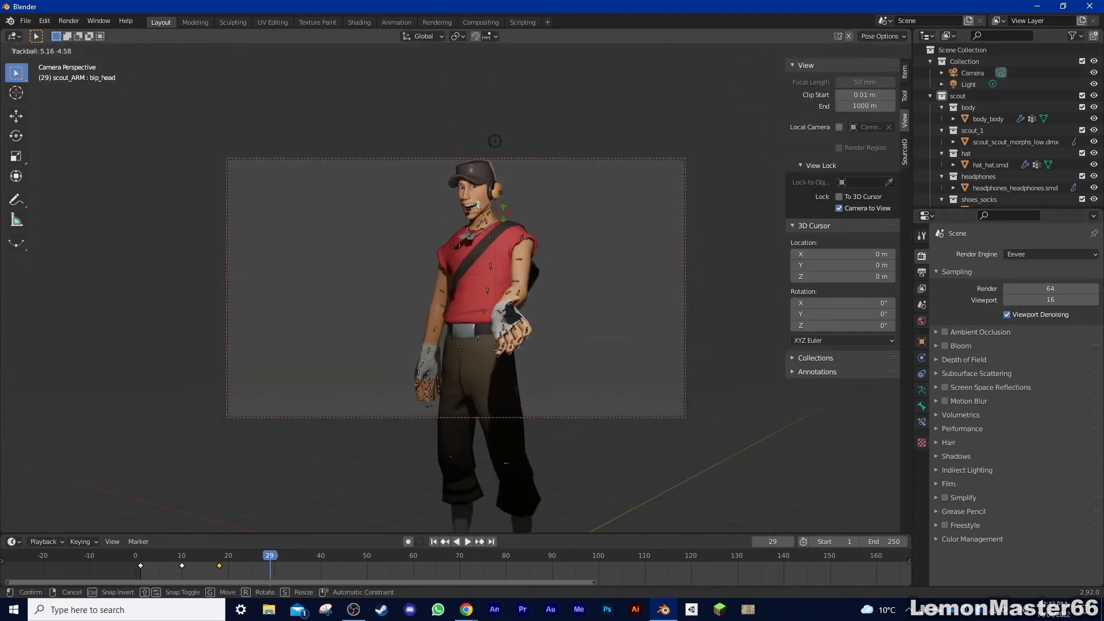
Trackball-rotate bip_head at frame 29, Merge by Distance on the face, then select the body.
{"action": "left_click", "coordinate": [1048, 254]}
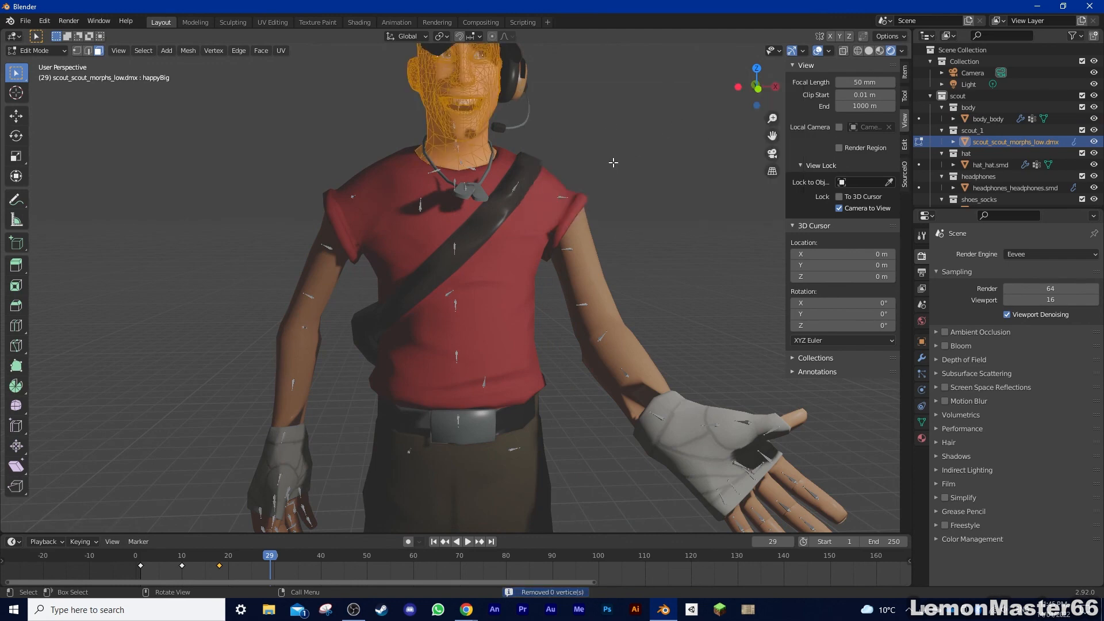
{"action": "type", "text": "tr"}
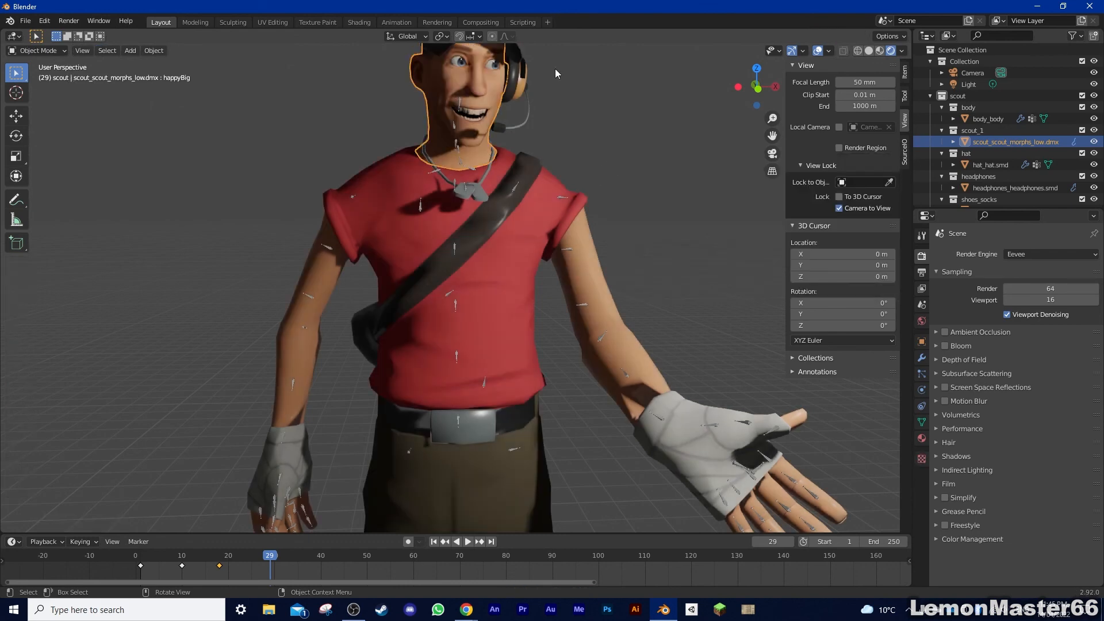
{"action": "left_click", "coordinate": [986, 119]}
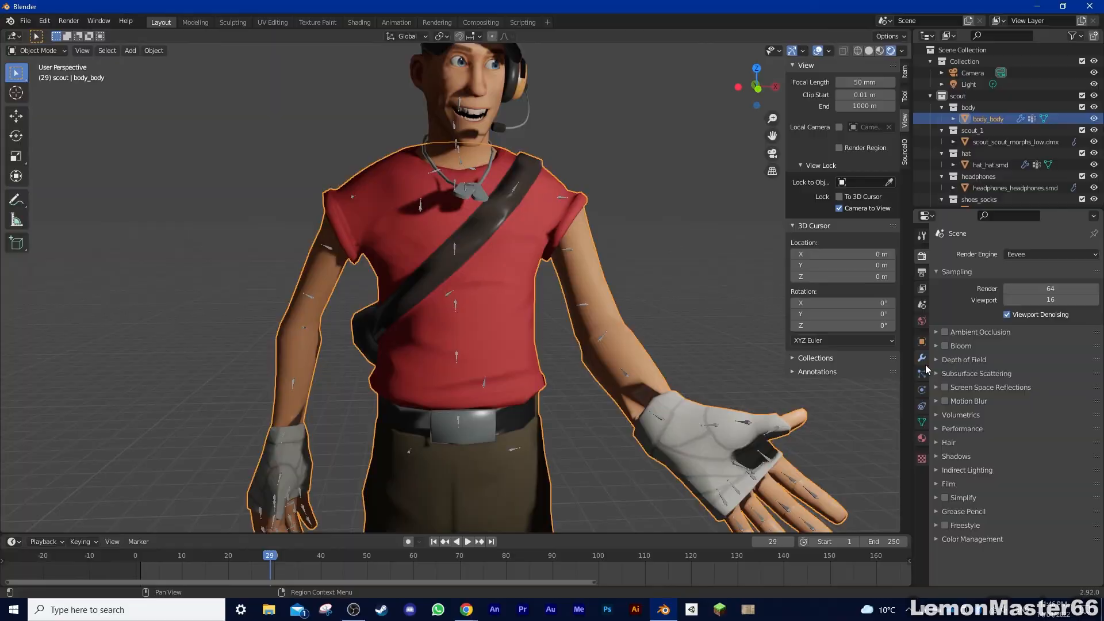